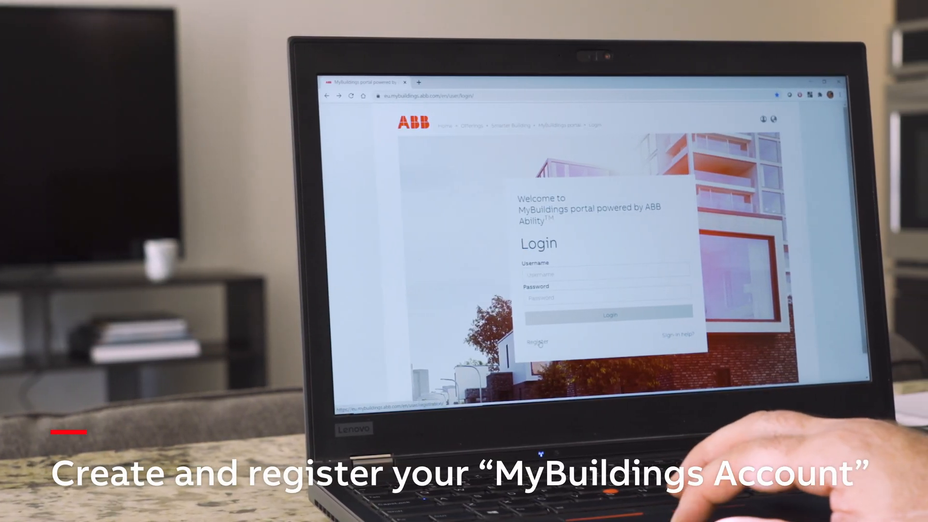
- Start a new MyBuildings registration and fill in the name, e-mail and username 'brandnewplace' details
{"action": "left_click", "coordinate": [536, 341]}
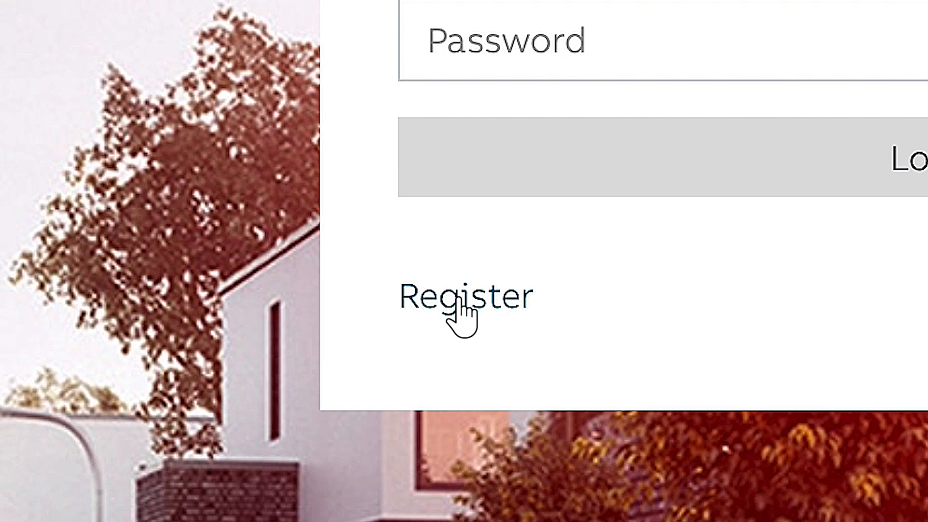
{"action": "left_click", "coordinate": [466, 296]}
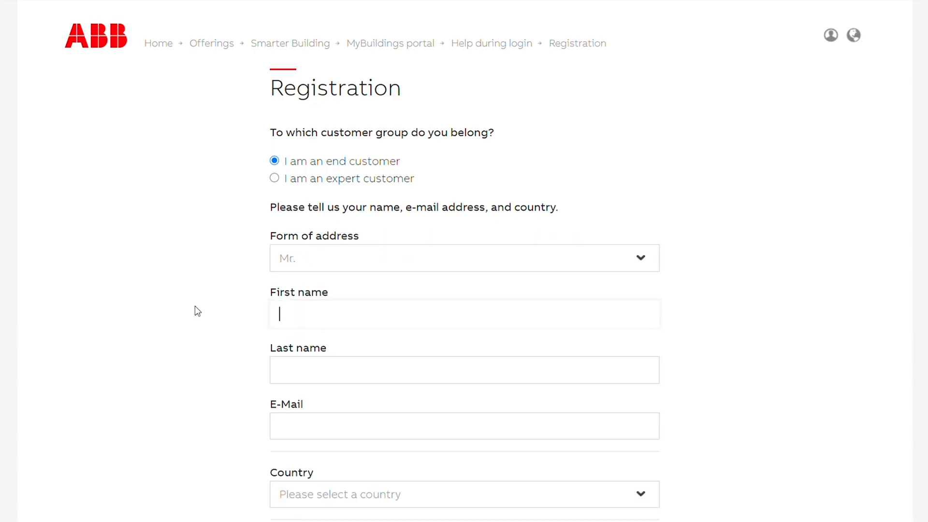
{"action": "type", "text": "Na"}
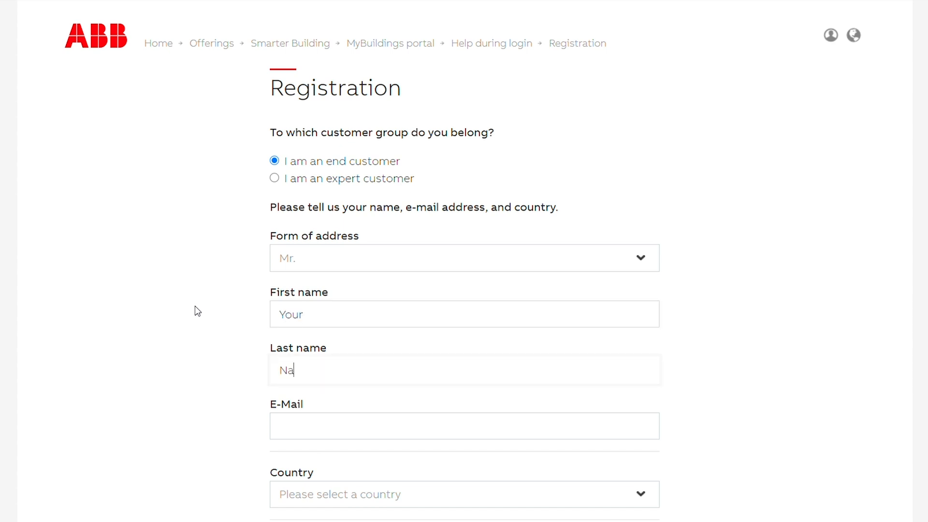
{"action": "type", "text": "my"}
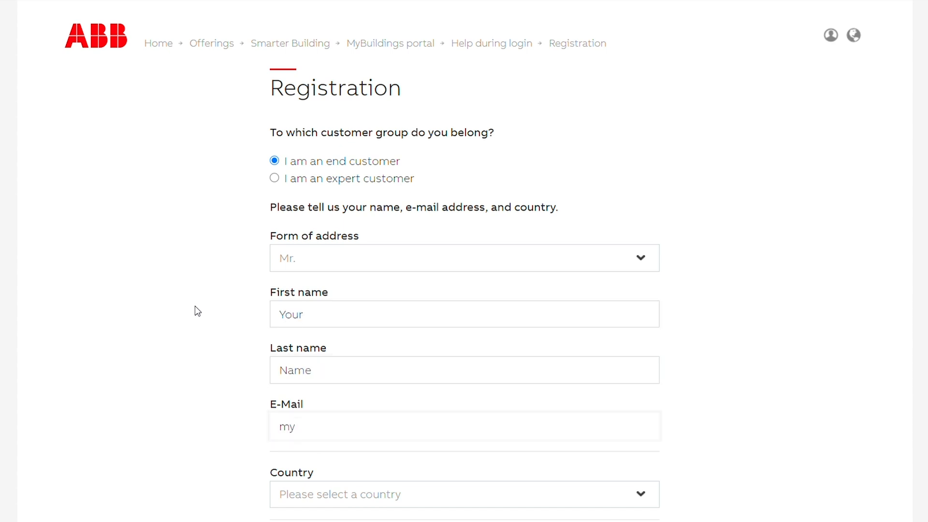
{"action": "type", "text": "brandnewplace"}
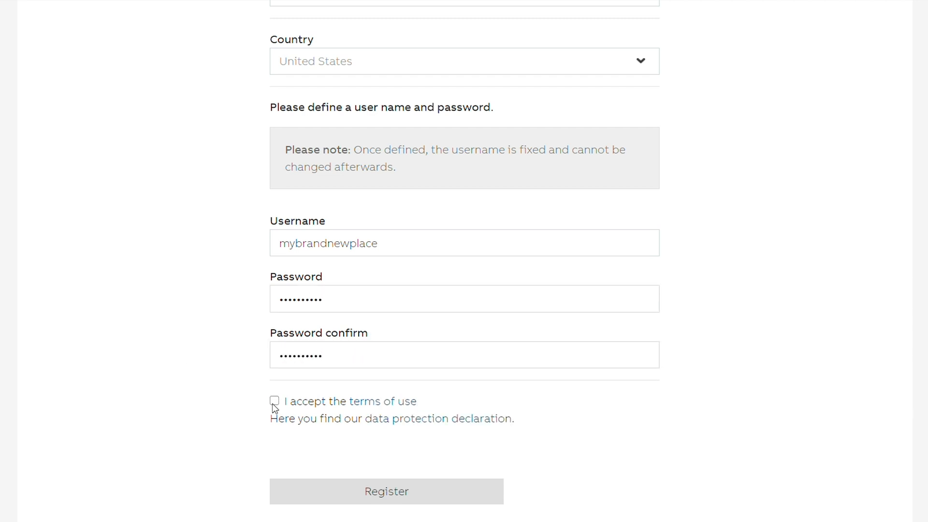
- Accept the terms of use and submit the registration
{"action": "left_click", "coordinate": [274, 400]}
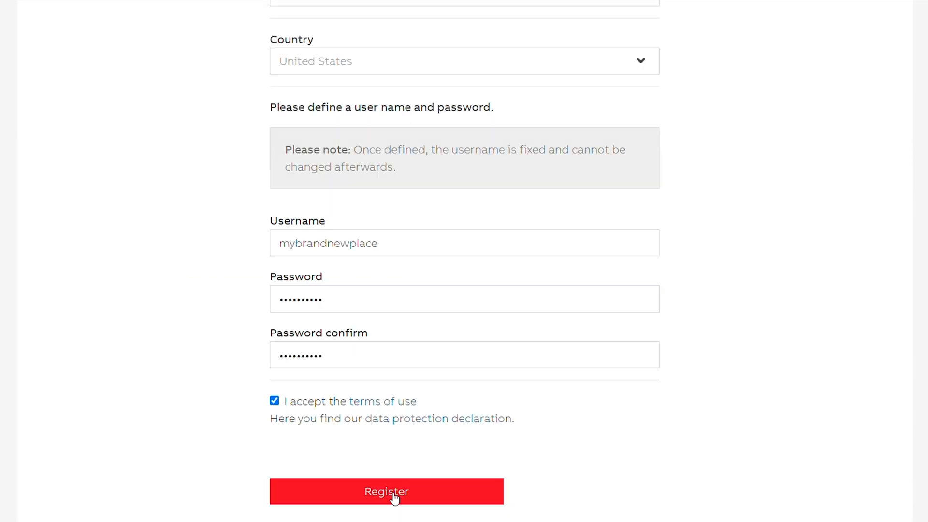
{"action": "left_click", "coordinate": [386, 491]}
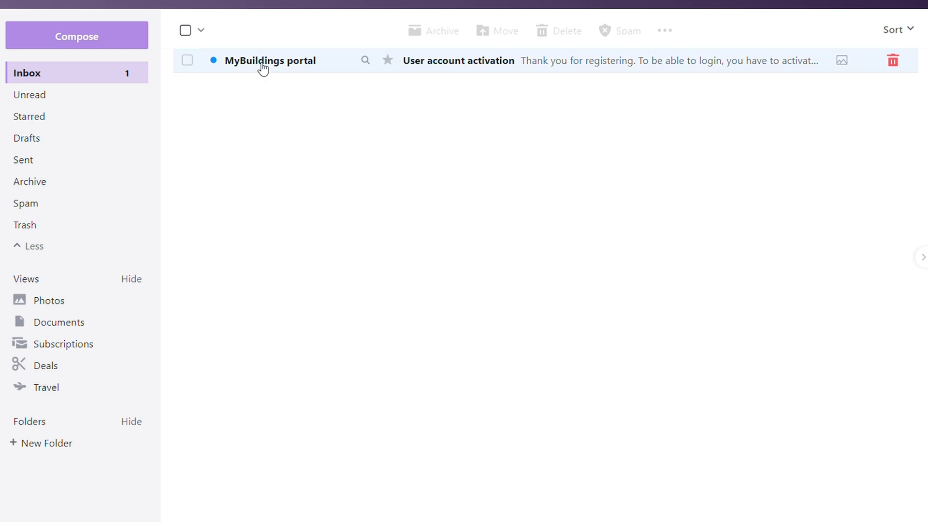
- Activate the new account from the 'User account activation' email in the Inbox
{"action": "left_click", "coordinate": [269, 60]}
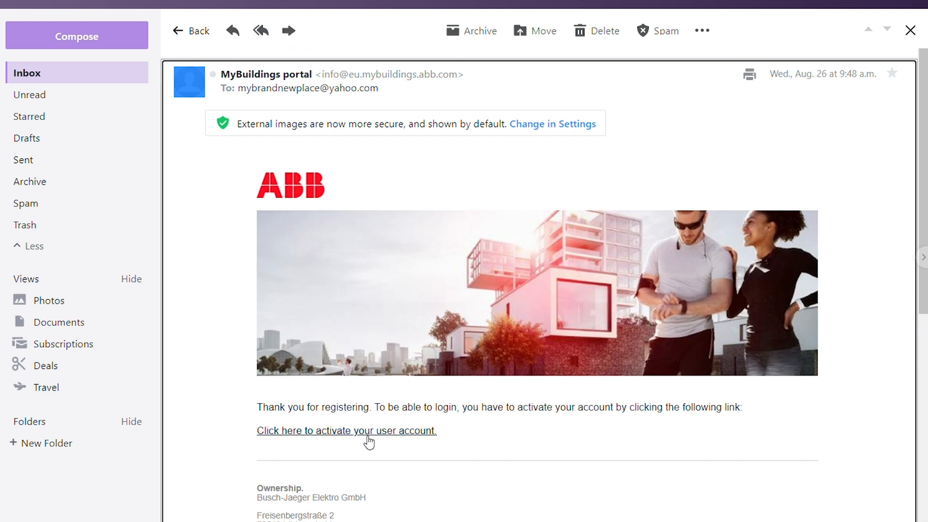
{"action": "left_click", "coordinate": [347, 430]}
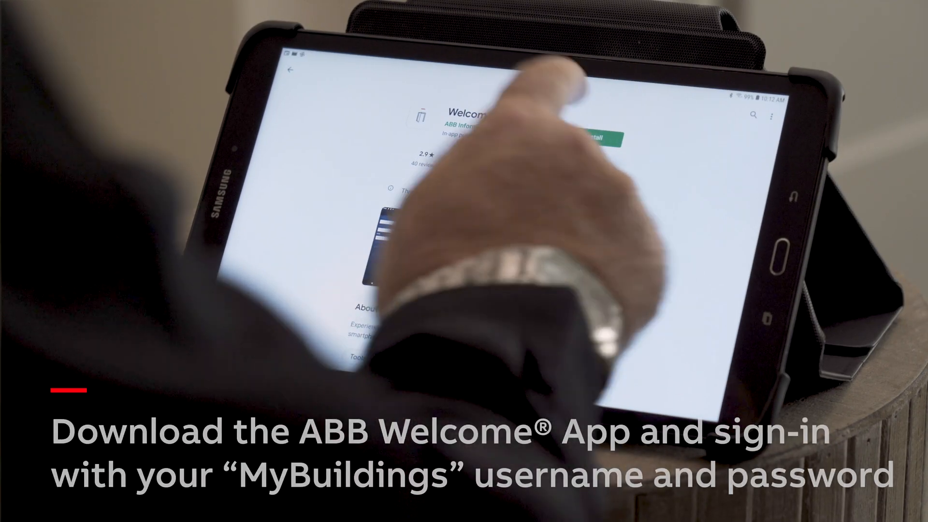
- Search the Play Store for 'abb welcome app'
{"action": "left_click", "coordinate": [599, 137]}
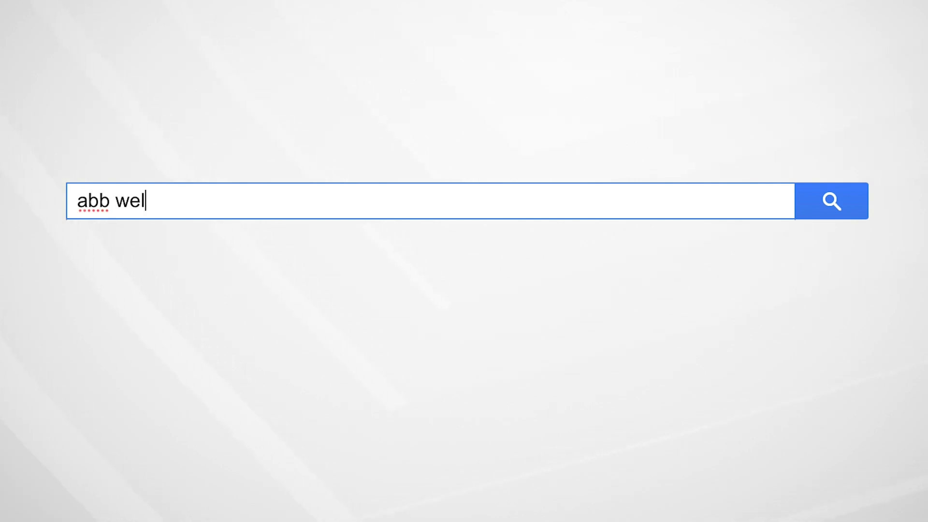
{"action": "type", "text": "come app"}
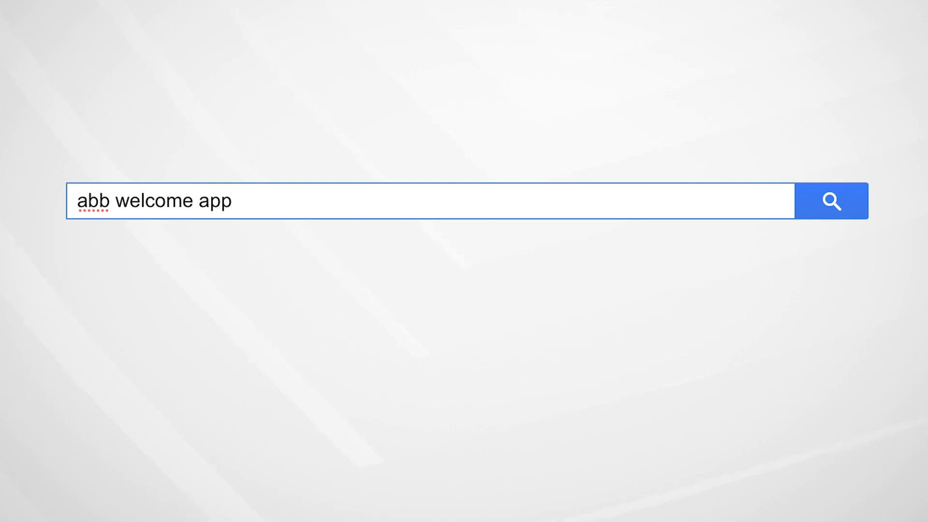
{"action": "left_click", "coordinate": [831, 201]}
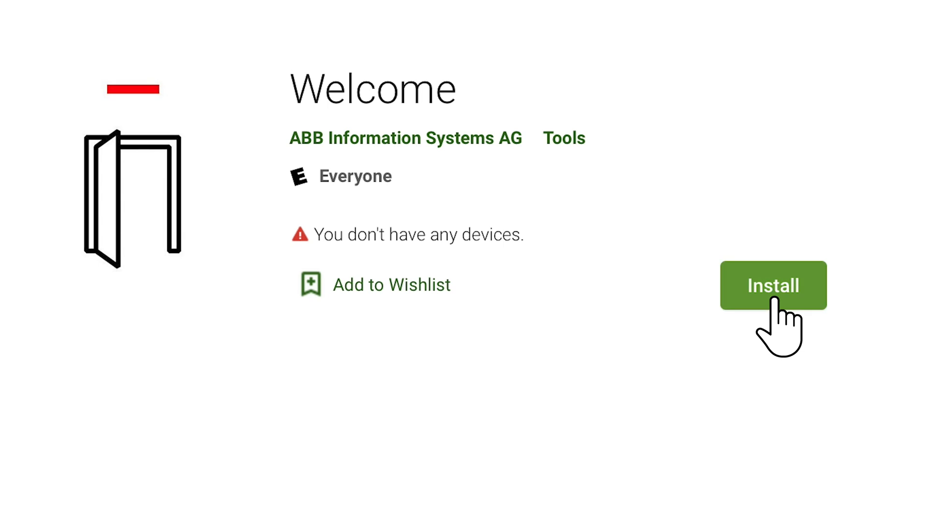
- Install and launch the Welcome app, allowing access to photos, media and files
{"action": "left_click", "coordinate": [773, 287]}
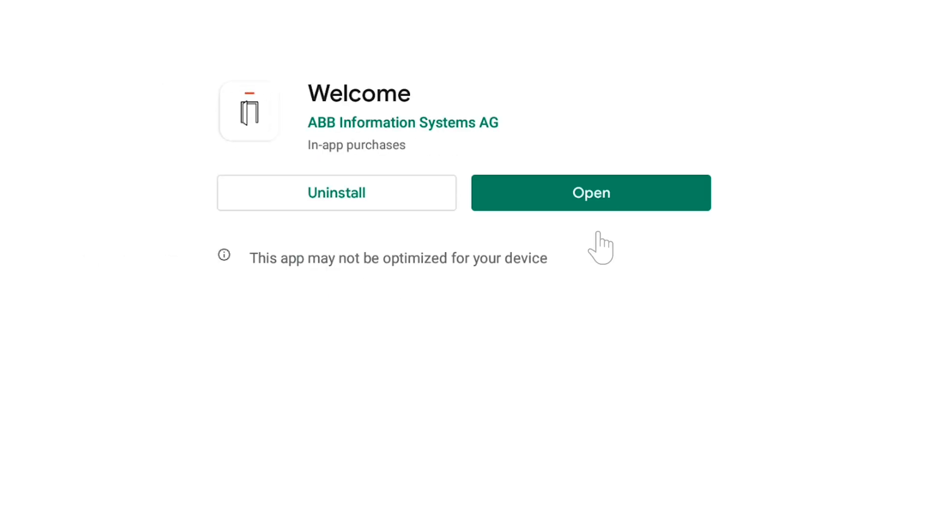
{"action": "mouse_move", "coordinate": [632, 212]}
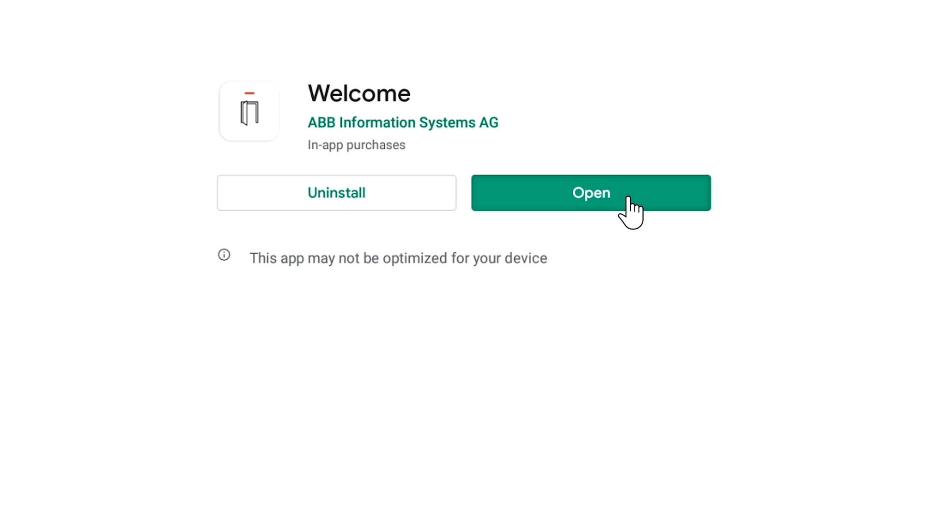
{"action": "left_click", "coordinate": [589, 192]}
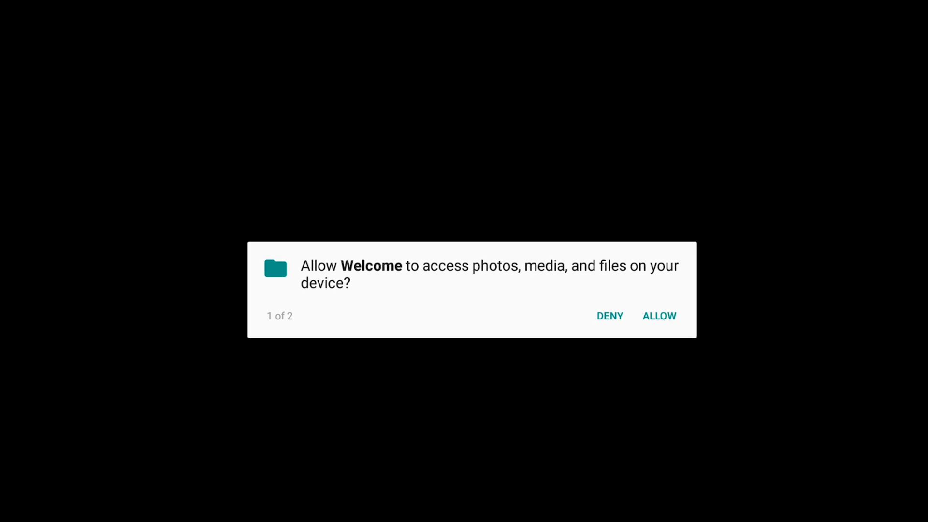
{"action": "left_click", "coordinate": [658, 315]}
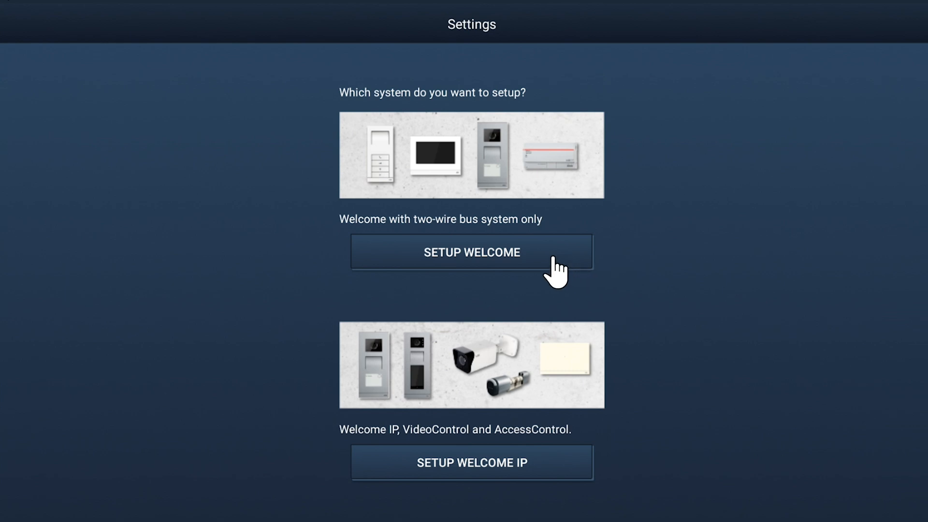
- Choose the two-wire bus Welcome setup and enter the MyBuildings account name and password
{"action": "left_click", "coordinate": [472, 252]}
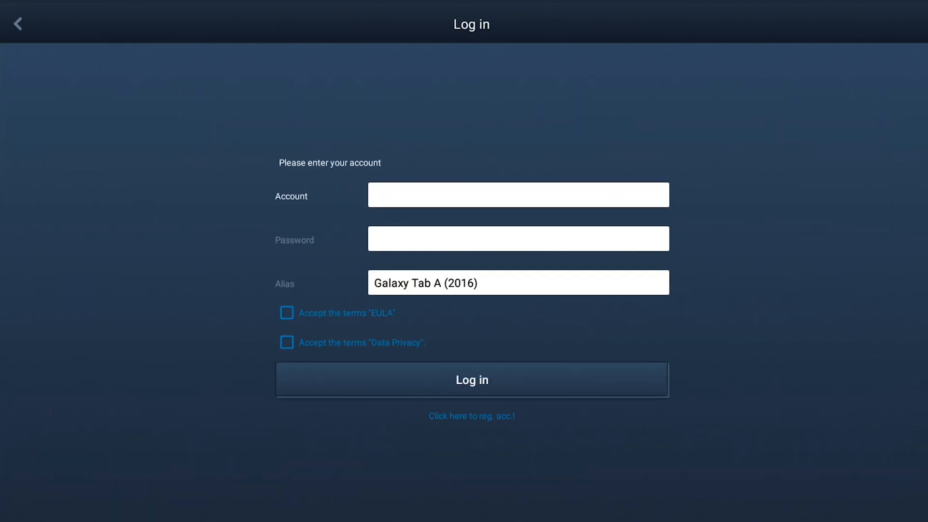
{"action": "type", "text": "newabbw"}
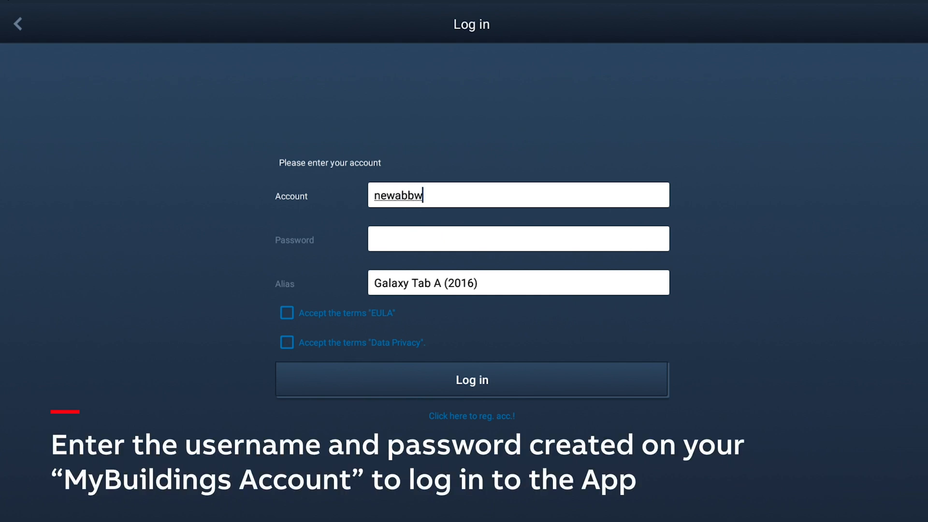
{"action": "type", "text": "ifipanel"}
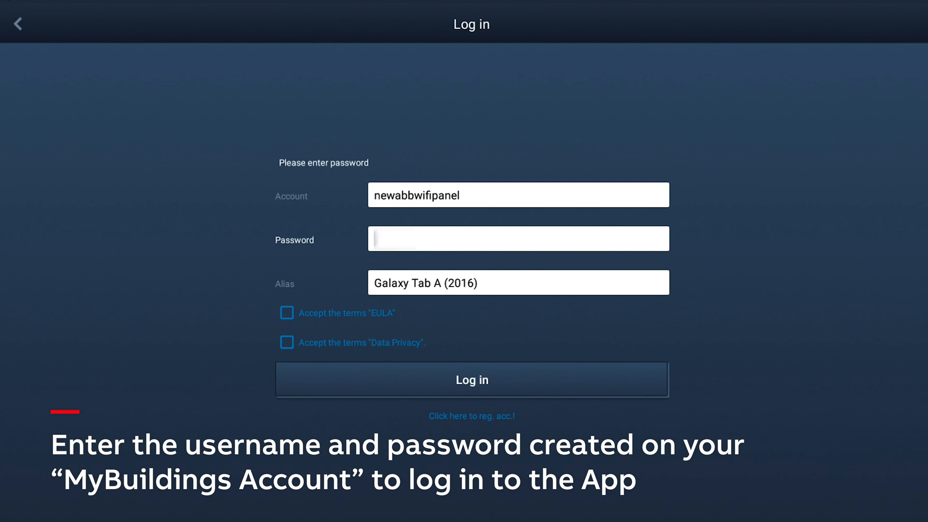
{"action": "type", "text": "password"}
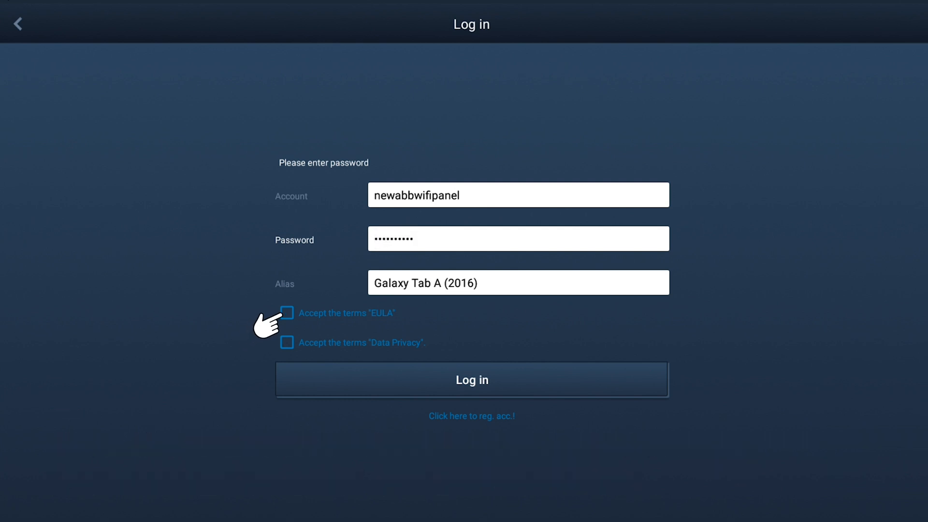
- Accept the EULA and Data Privacy terms and log in
{"action": "left_click", "coordinate": [287, 342]}
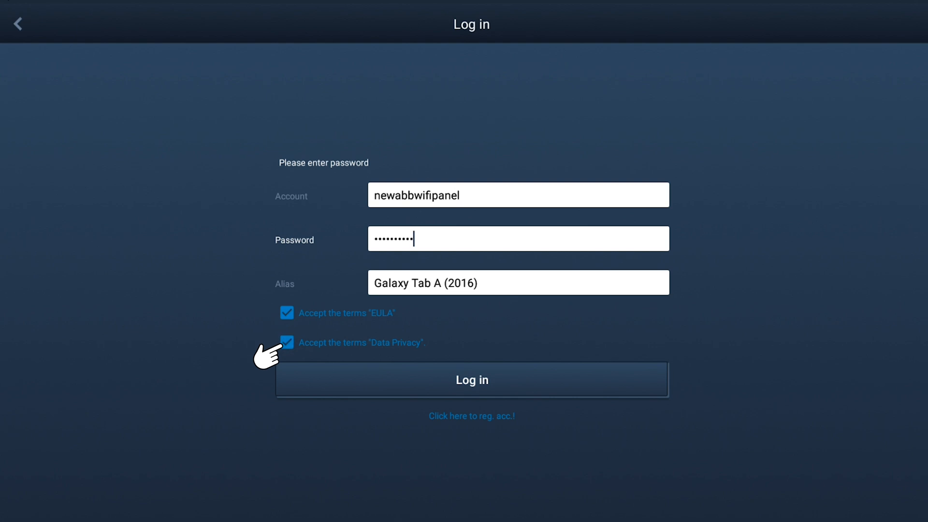
{"action": "left_click", "coordinate": [472, 379]}
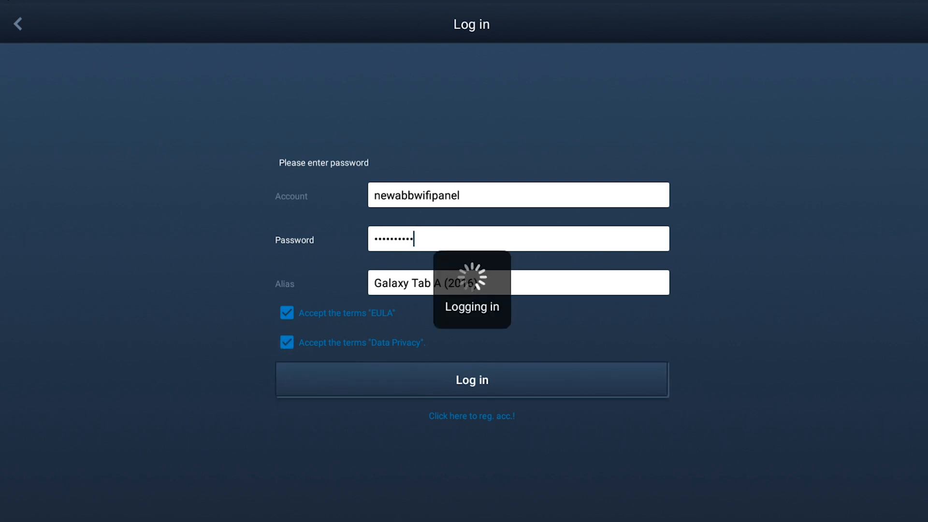
{"action": "left_click", "coordinate": [471, 378]}
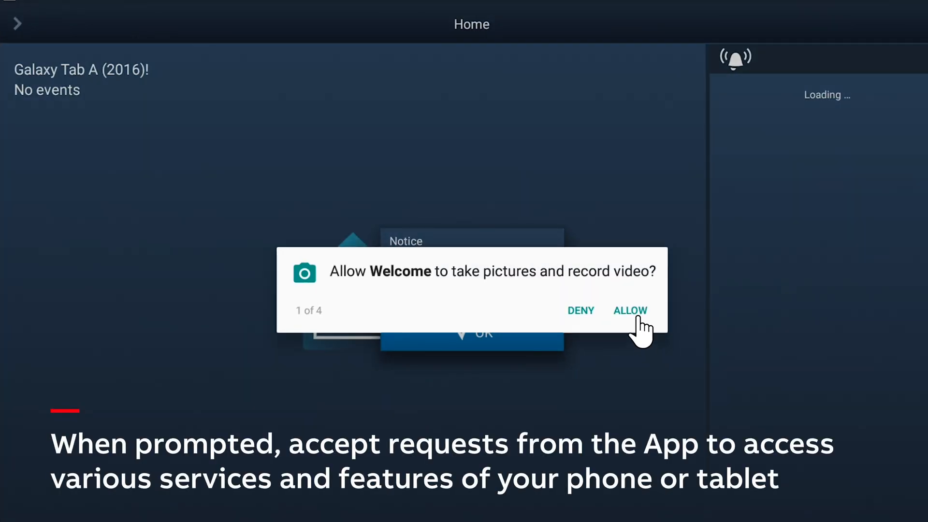
- Allow camera, audio recording, media access and phone-call permissions for Welcome
{"action": "left_click", "coordinate": [630, 310]}
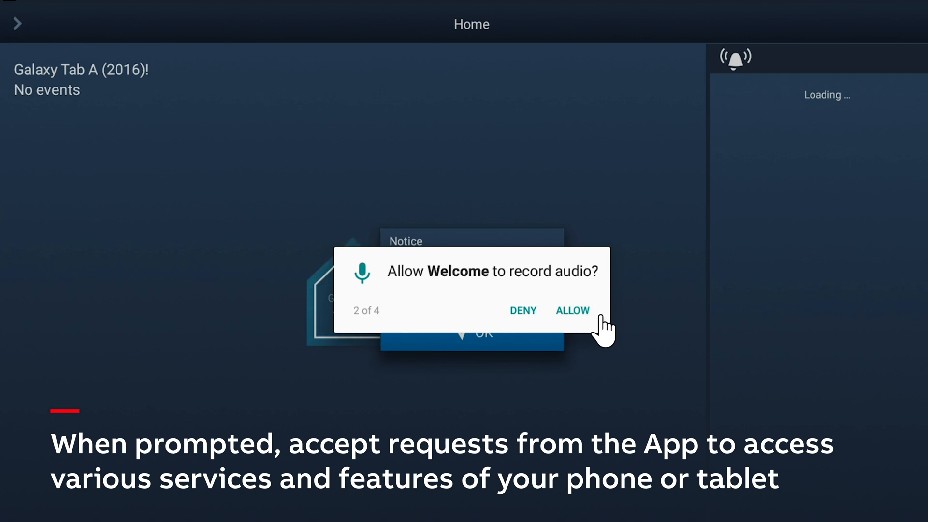
{"action": "left_click", "coordinate": [571, 310]}
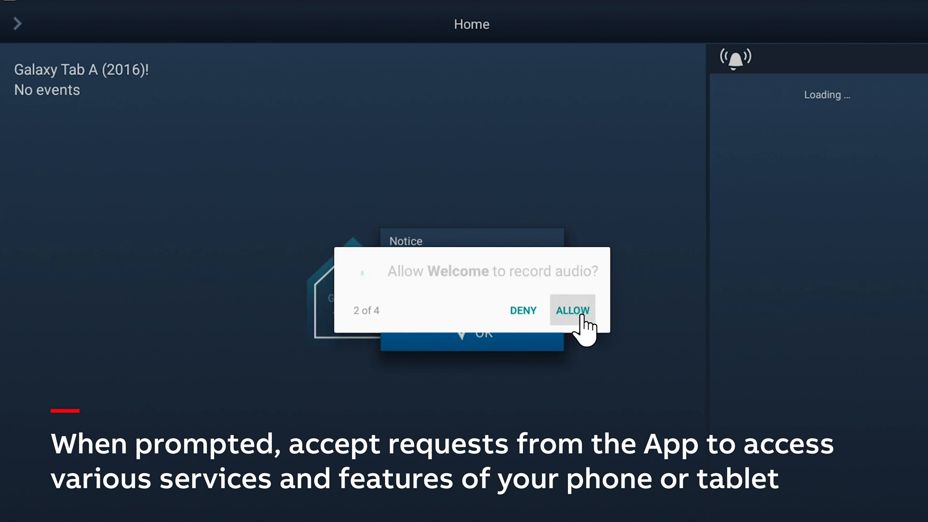
{"action": "left_click", "coordinate": [571, 310]}
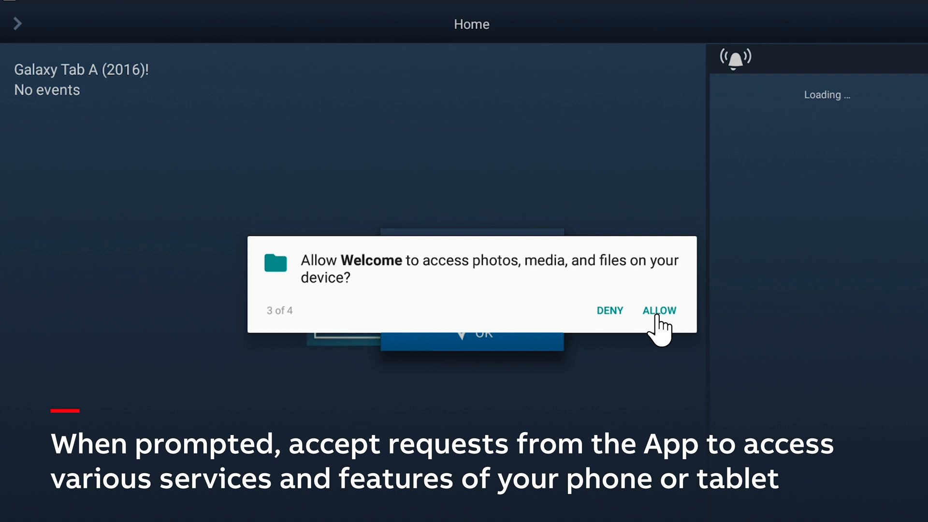
{"action": "left_click", "coordinate": [658, 311]}
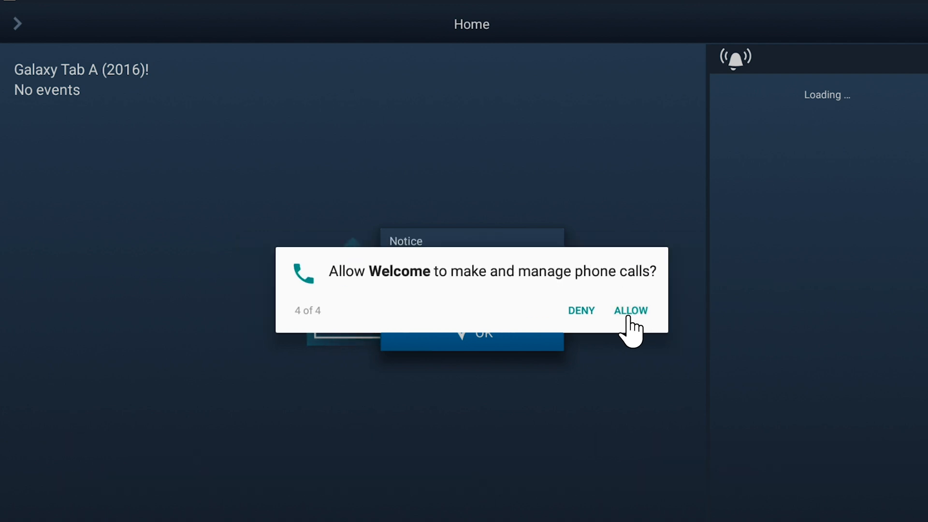
{"action": "left_click", "coordinate": [629, 311]}
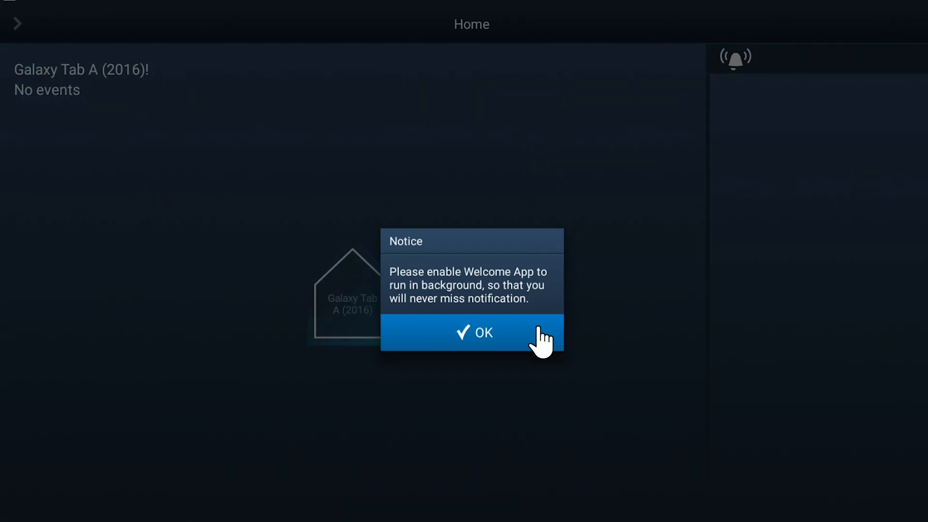
- Dismiss the background-running notice and allow Welcome to appear on top of other apps
{"action": "left_click", "coordinate": [471, 332]}
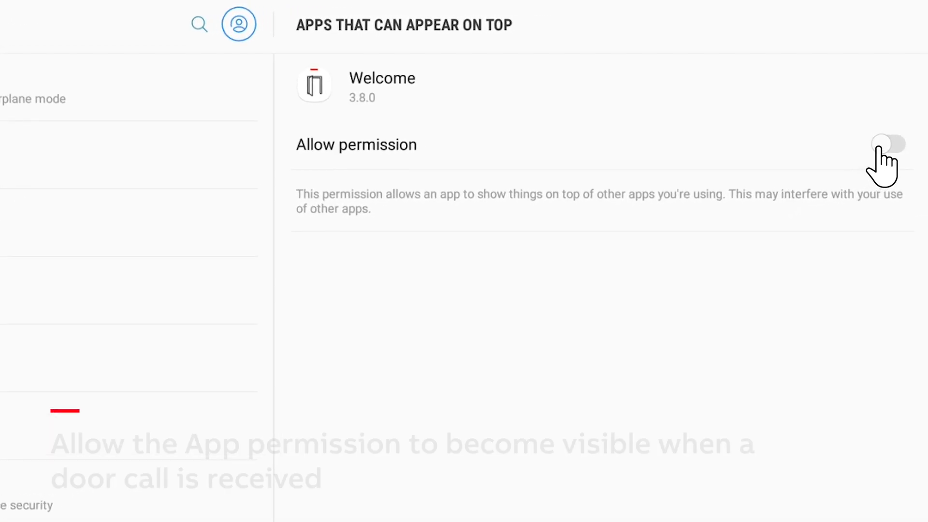
{"action": "left_click", "coordinate": [890, 144]}
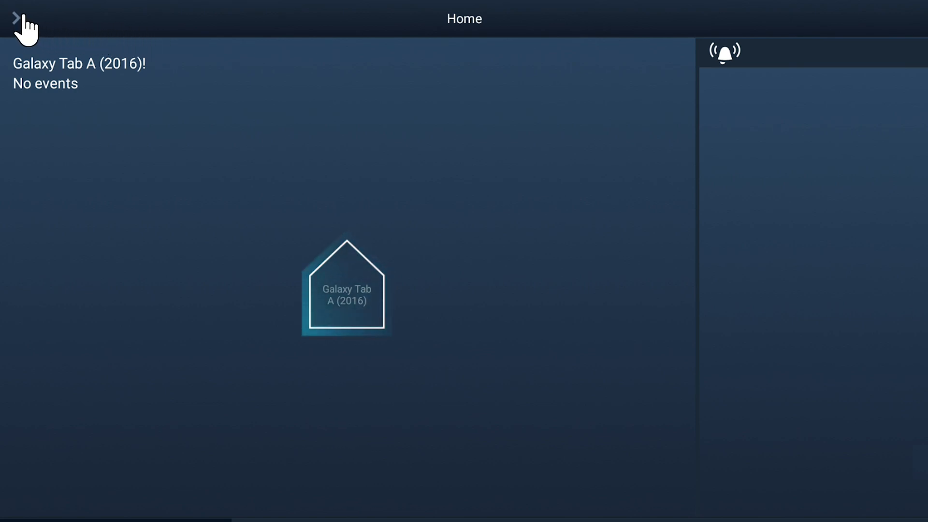
- From the side menu's Pair Devices list, choose WiFi indoor station
{"action": "left_click", "coordinate": [12, 16]}
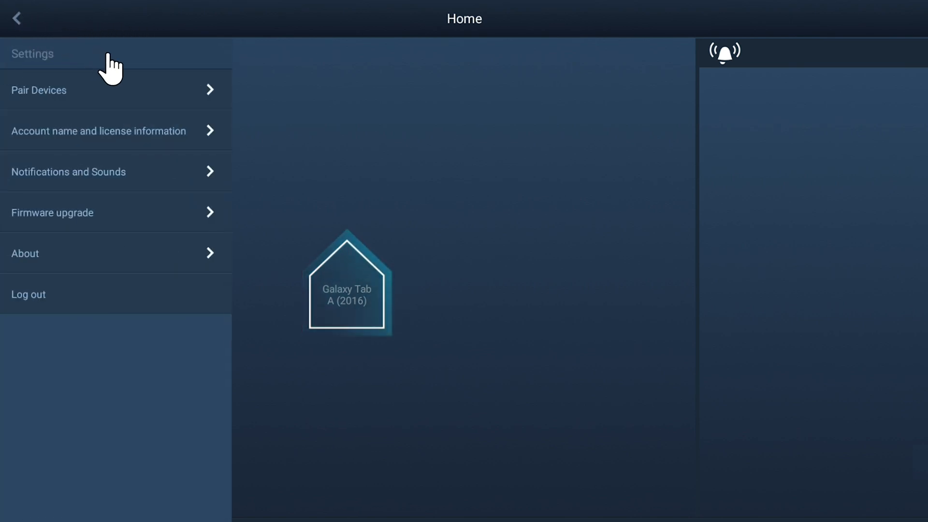
{"action": "left_click", "coordinate": [39, 90]}
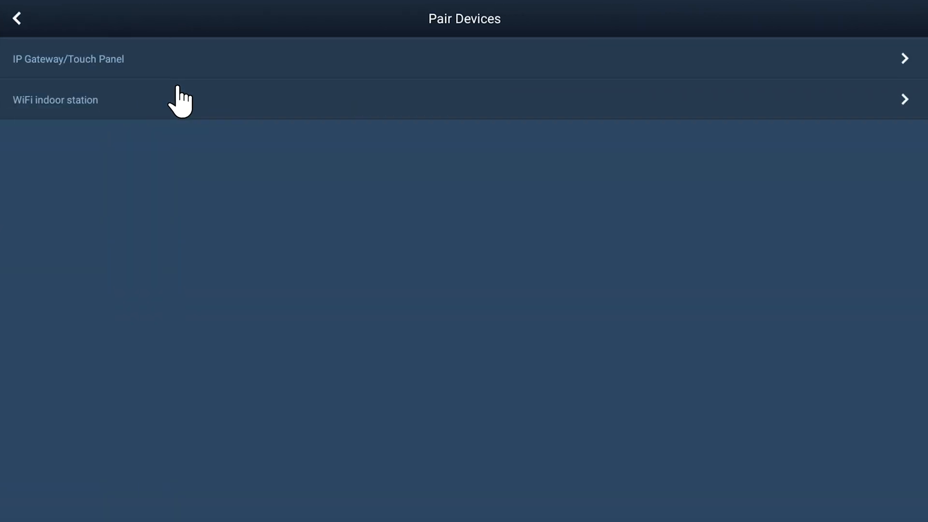
{"action": "mouse_move", "coordinate": [123, 115]}
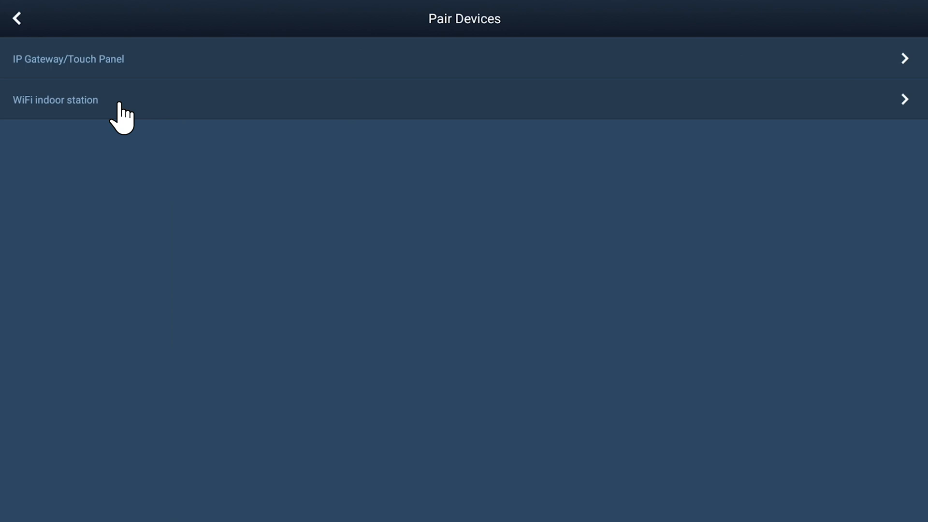
{"action": "left_click", "coordinate": [55, 100]}
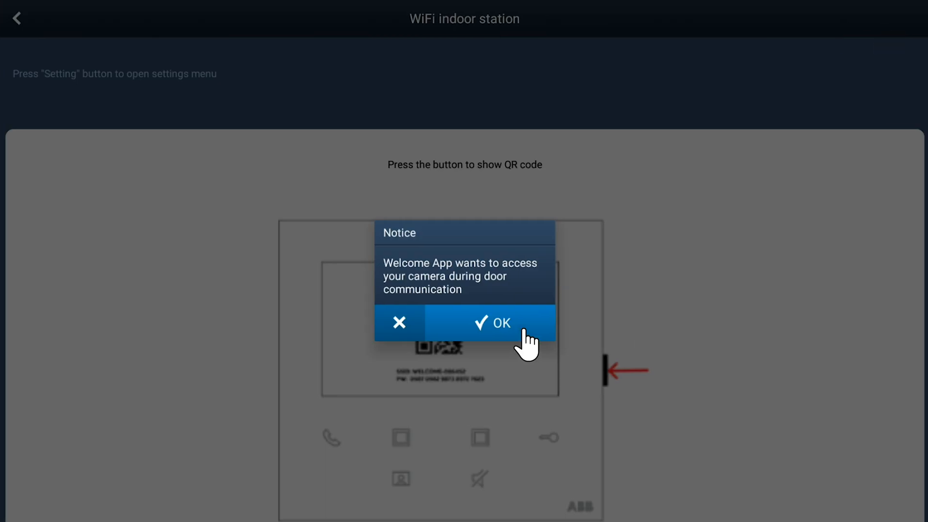
- Accept camera use and location access, then proceed to scan the station's QR code
{"action": "left_click", "coordinate": [491, 323]}
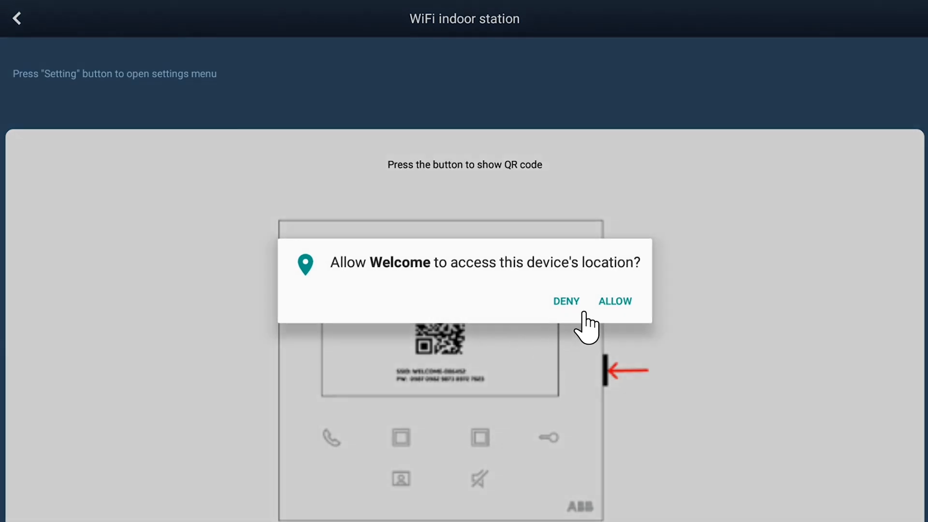
{"action": "left_click", "coordinate": [615, 301]}
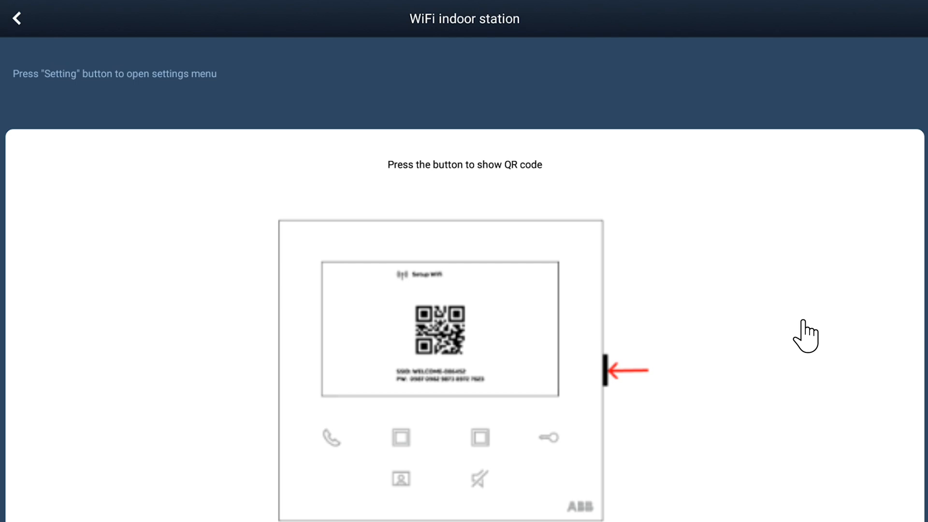
{"action": "left_click", "coordinate": [605, 371]}
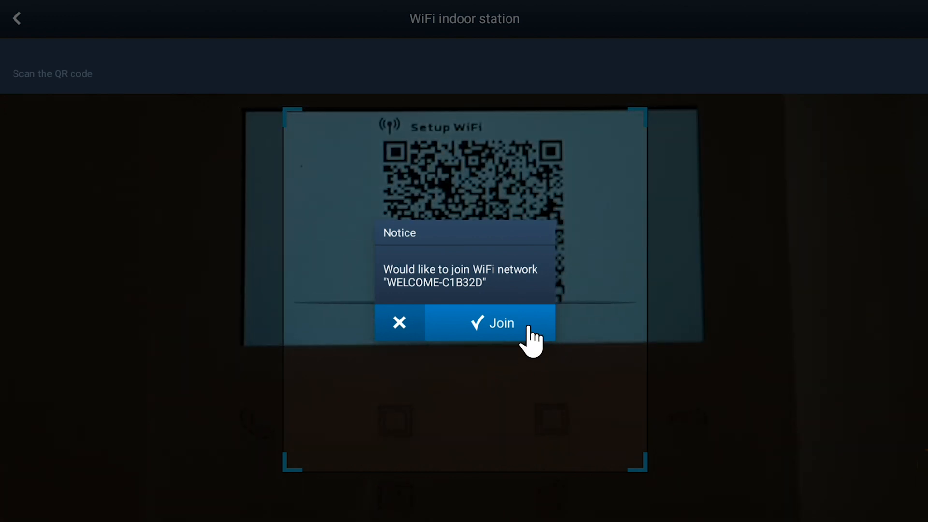
- Join WELCOME-C1B32D, then connect the station to My Brand New Place - 2.4GHz with its password
{"action": "left_click", "coordinate": [489, 323]}
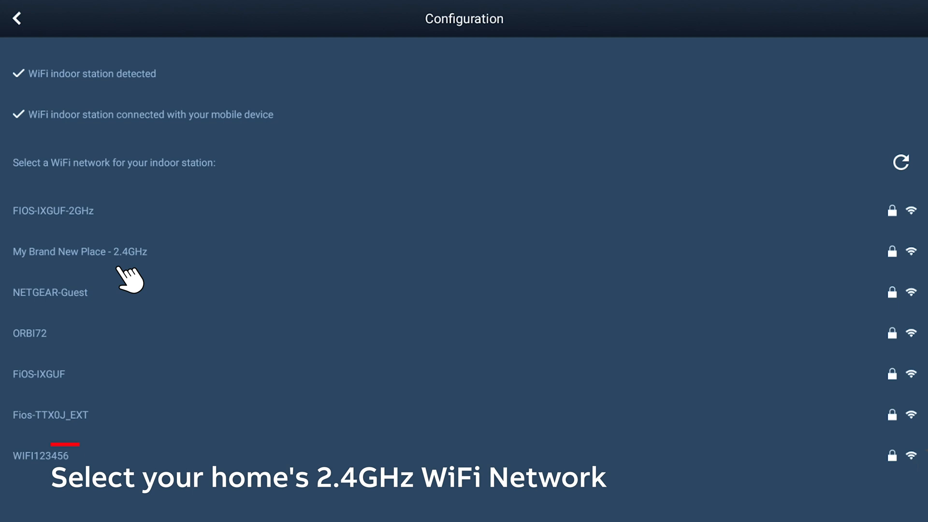
{"action": "left_click", "coordinate": [79, 251]}
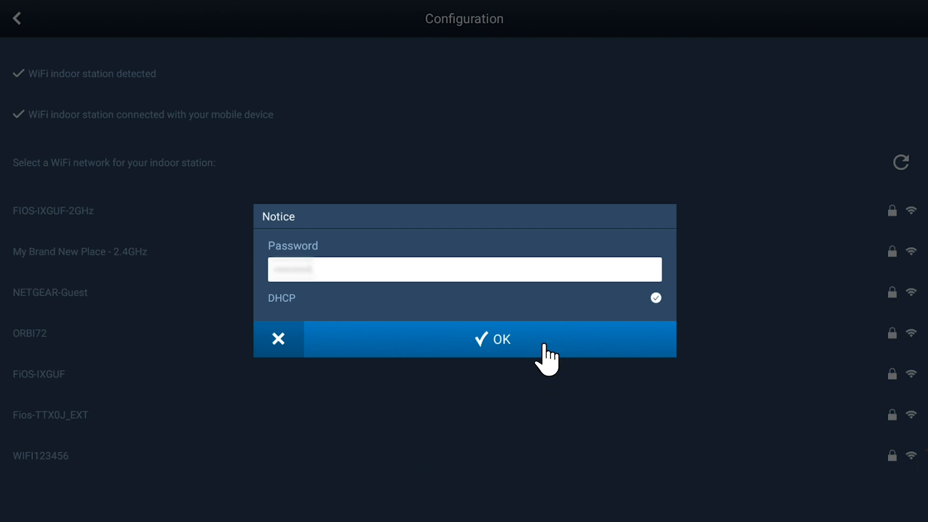
{"action": "left_click", "coordinate": [491, 339]}
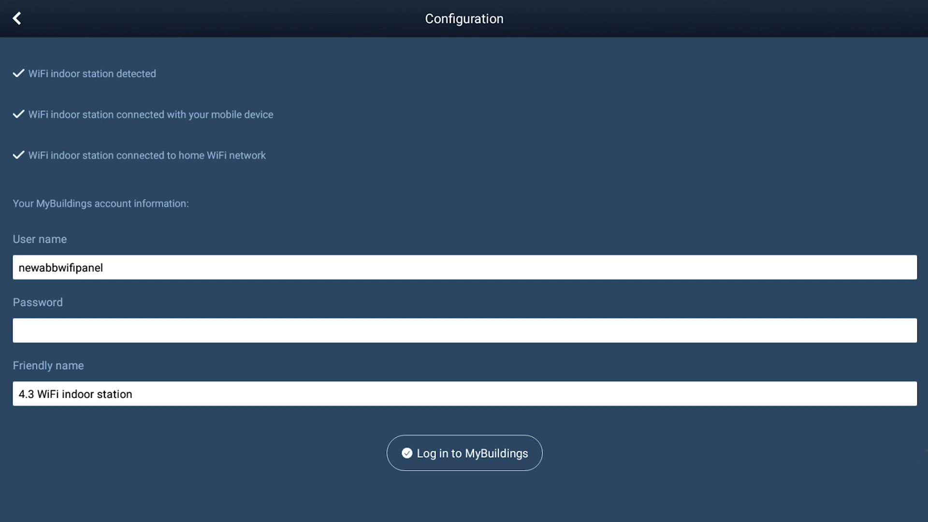
- Enter the account password, log the indoor station in to MyBuildings and continue to its settings
{"action": "left_click", "coordinate": [464, 453]}
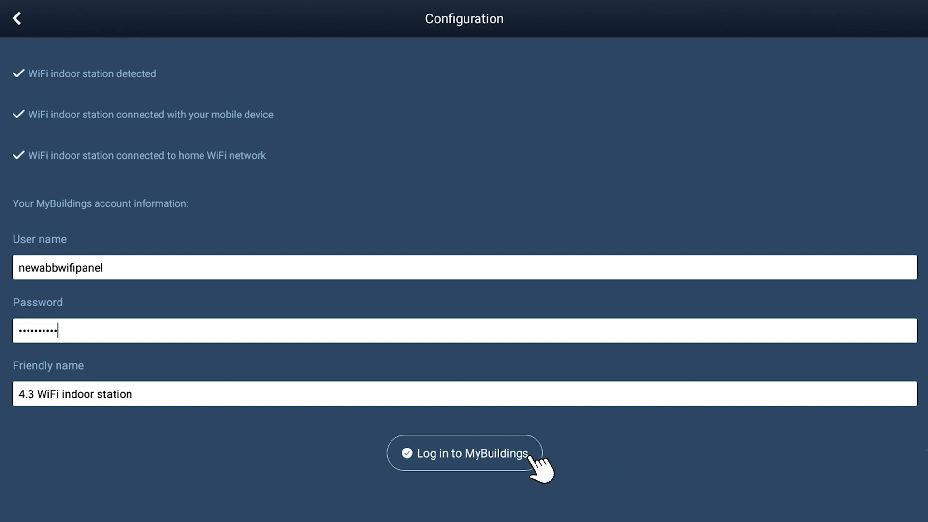
{"action": "left_click", "coordinate": [465, 453]}
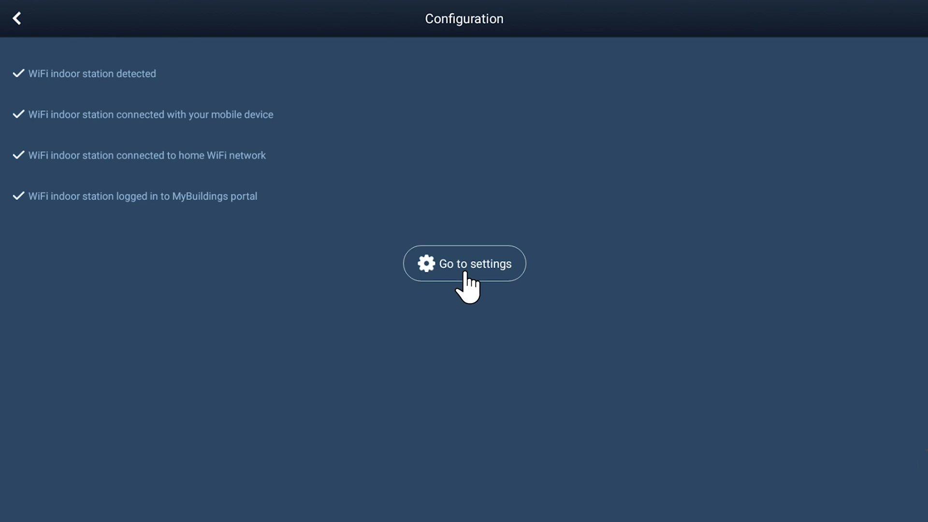
{"action": "left_click", "coordinate": [464, 262]}
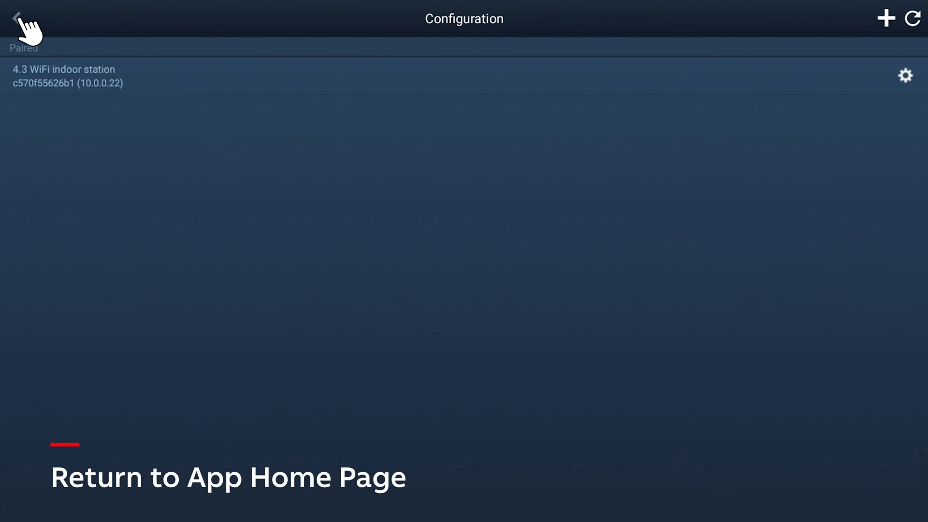
- From the home page, list the outdoor stations and bring up Outdoor Station 1's live feed
{"action": "left_click", "coordinate": [17, 18]}
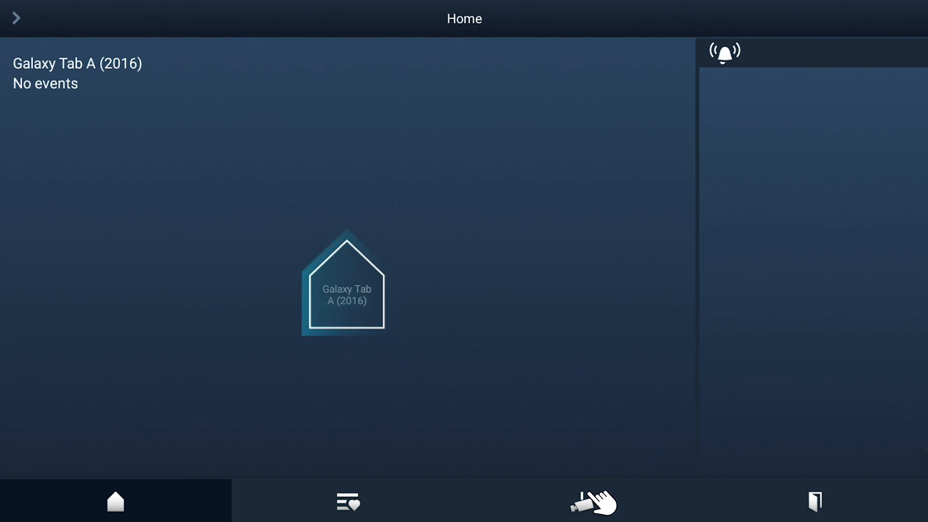
{"action": "left_click", "coordinate": [581, 501]}
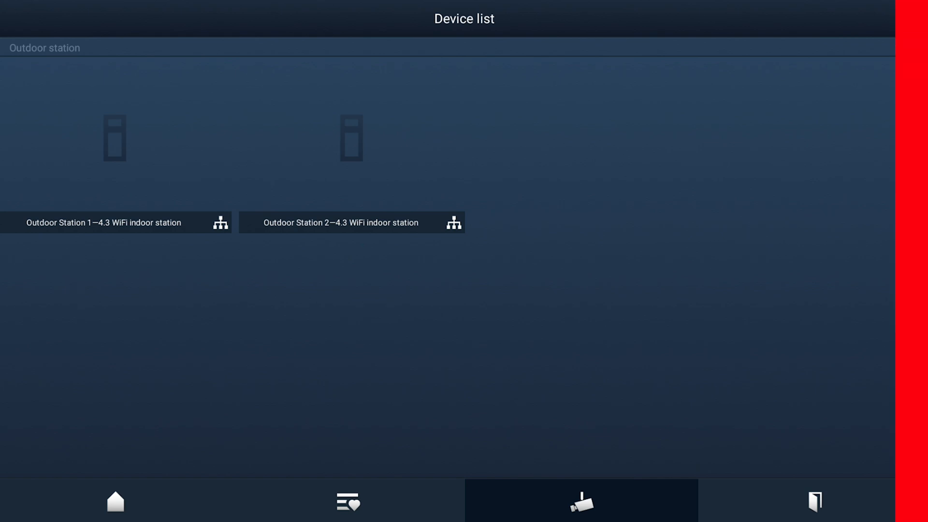
{"action": "left_click", "coordinate": [115, 223]}
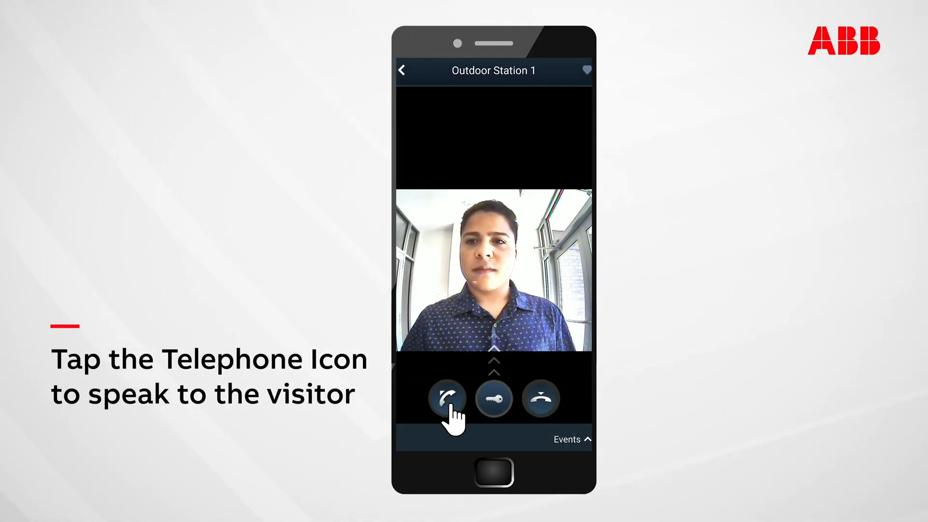
- Answer the voice call from the Outdoor Station 1 visitor and slide the key to unlock the door
{"action": "left_click", "coordinate": [447, 398]}
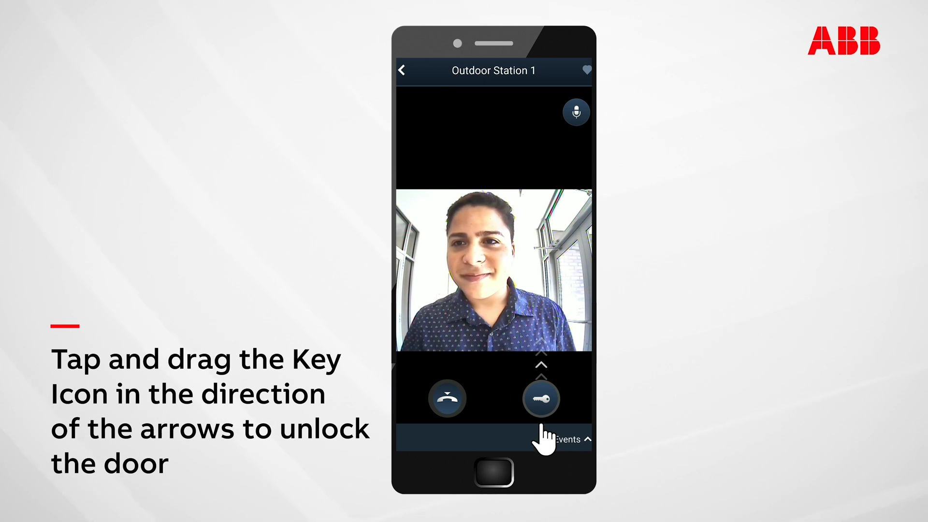
{"action": "left_click_drag", "start_coordinate": [540, 397], "coordinate": [540, 287]}
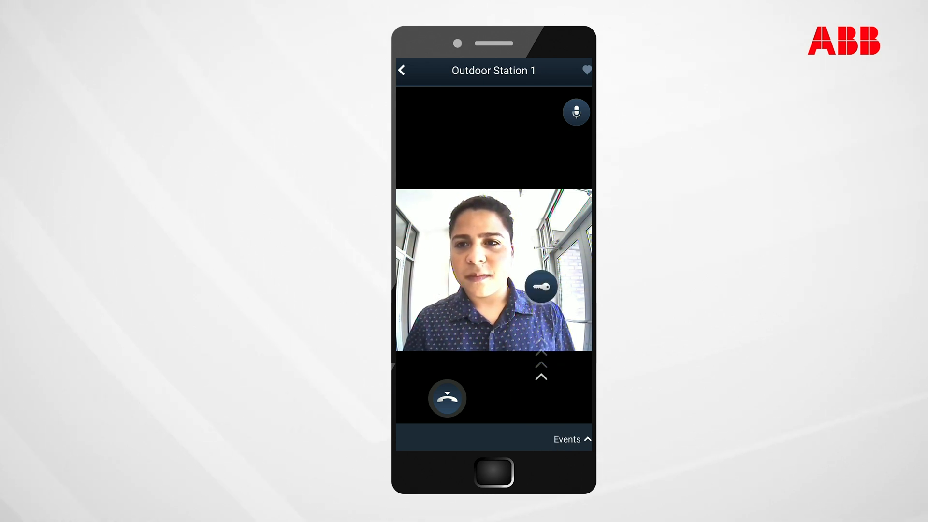